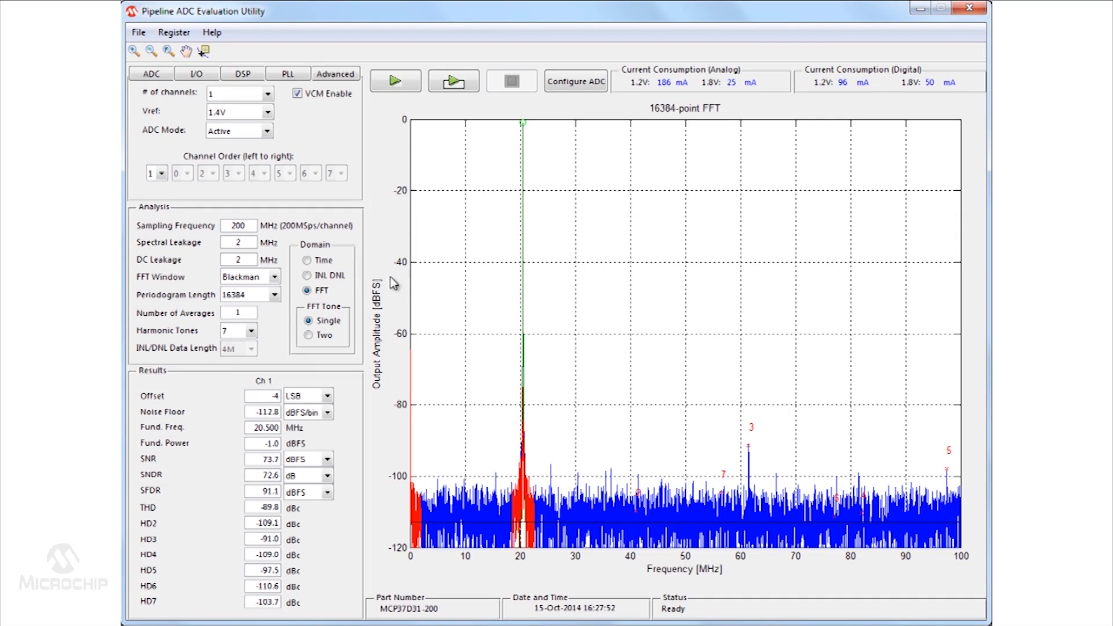
pyautogui.moveTo(350, 491)
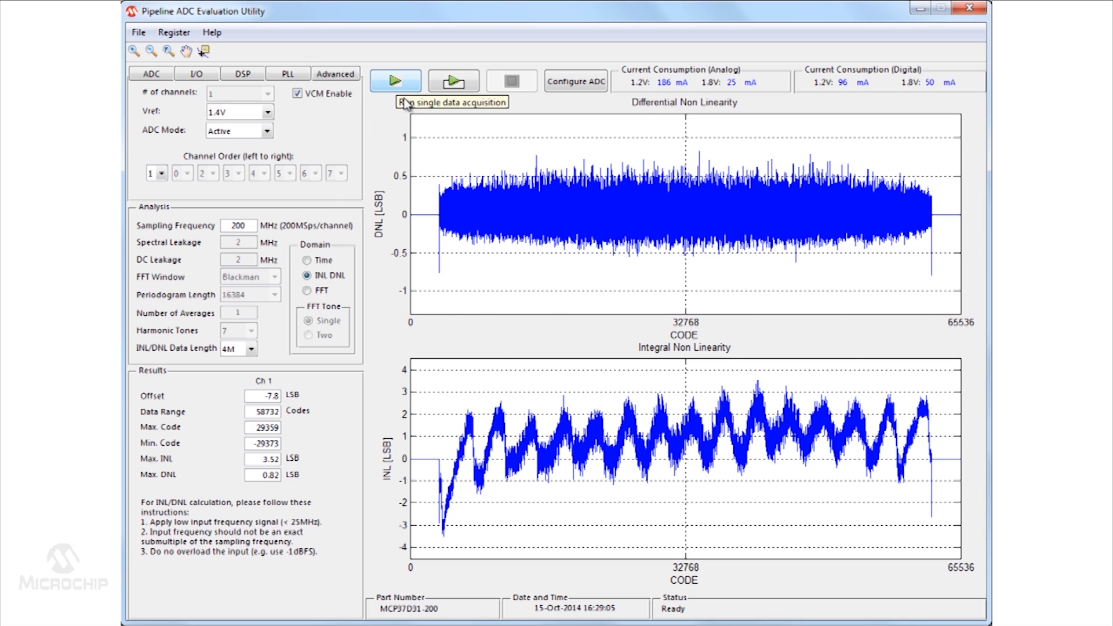
# Step: View the time-domain waveform, then return to the 16384-point FFT spectrum and its results
pyautogui.click(304, 260)
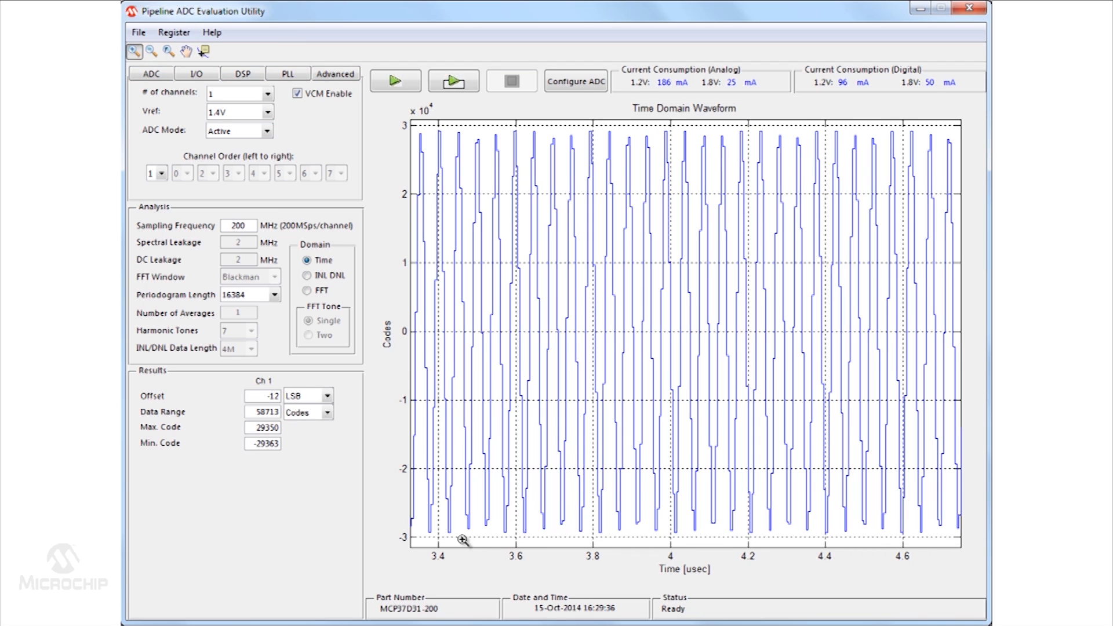
pyautogui.moveTo(420, 450)
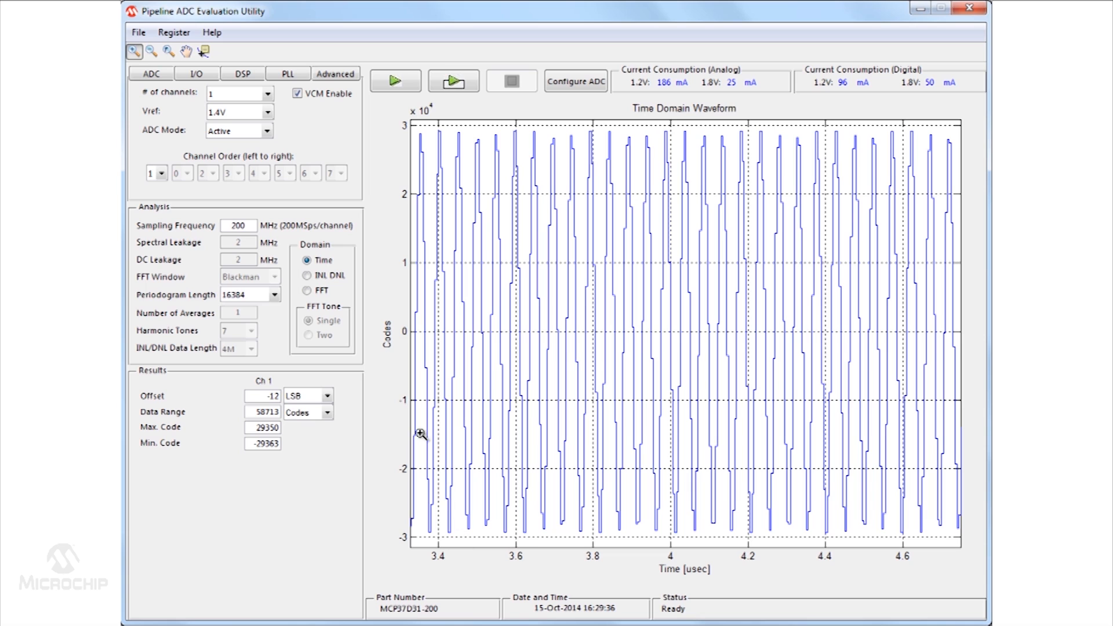
pyautogui.click(302, 291)
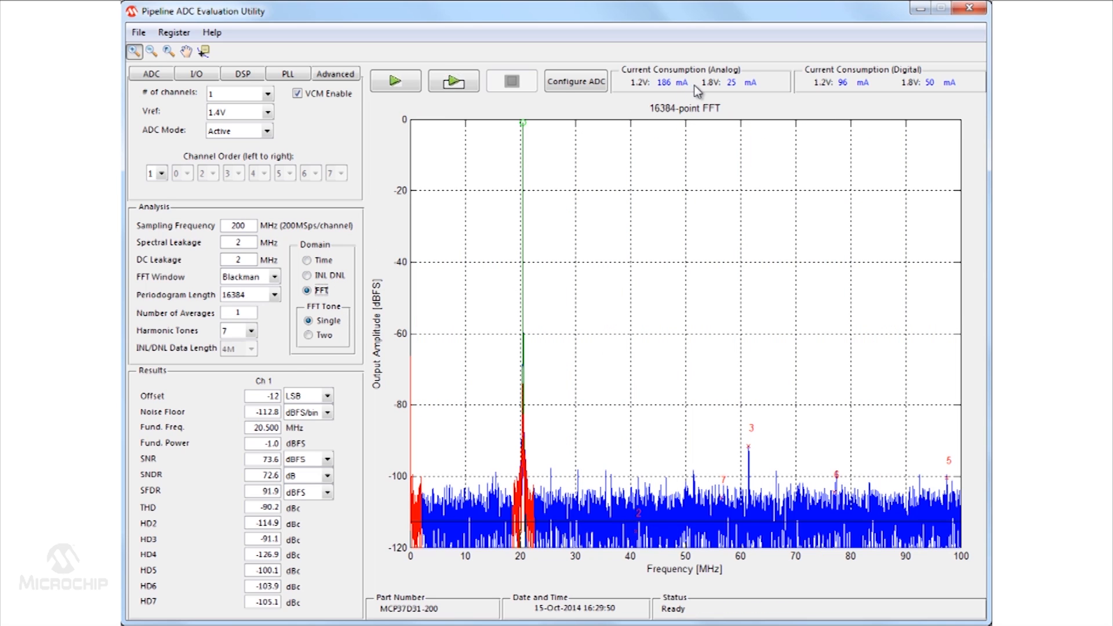
pyautogui.moveTo(842, 94)
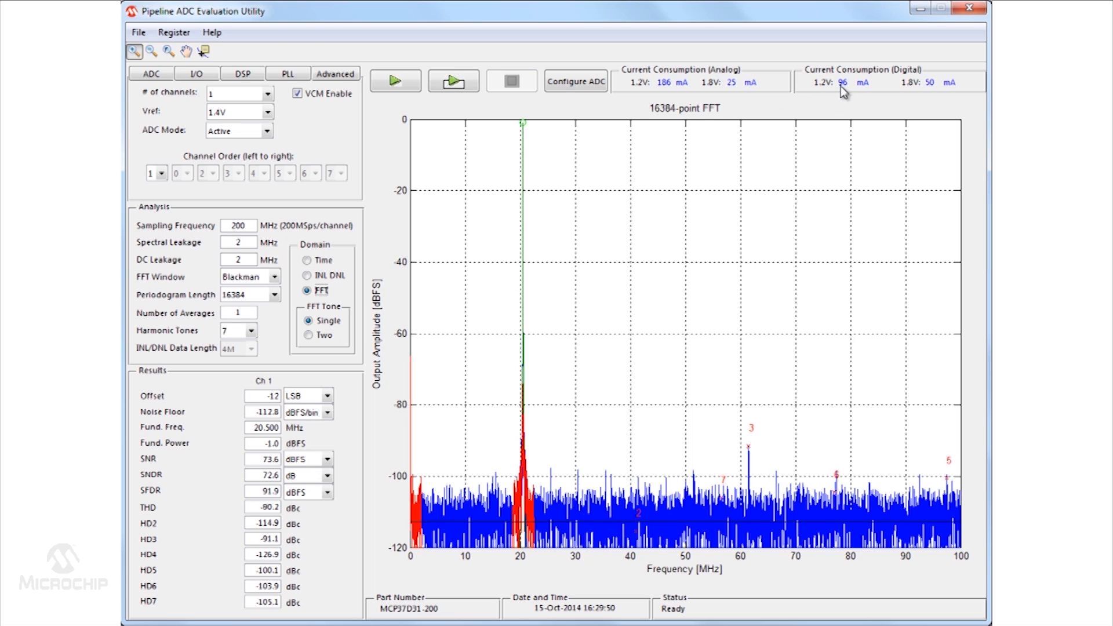
pyautogui.moveTo(947, 102)
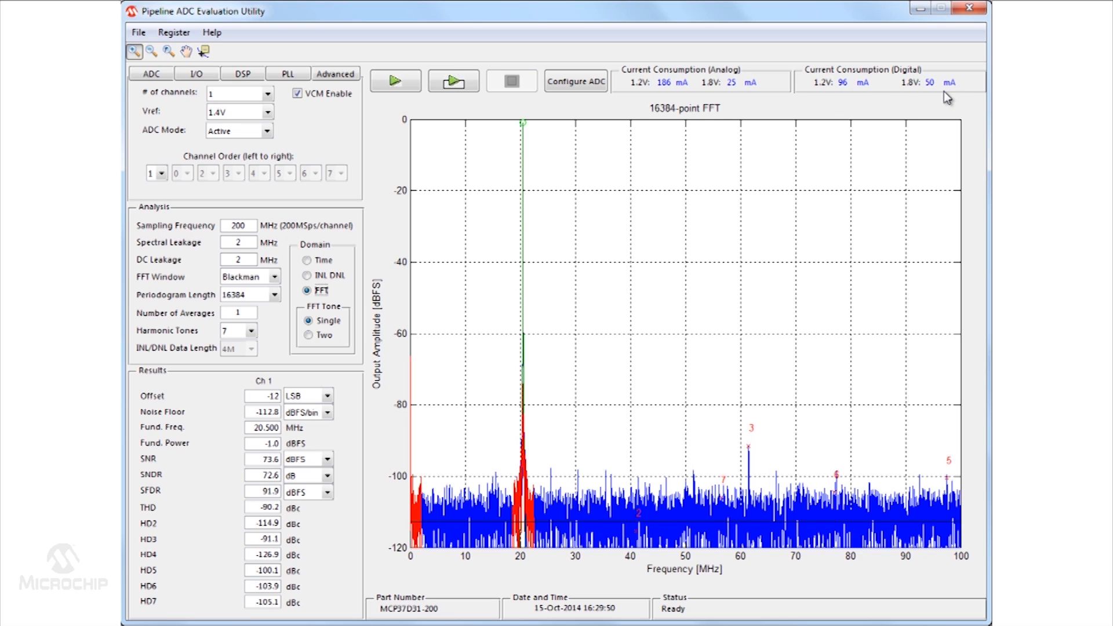
pyautogui.moveTo(847, 104)
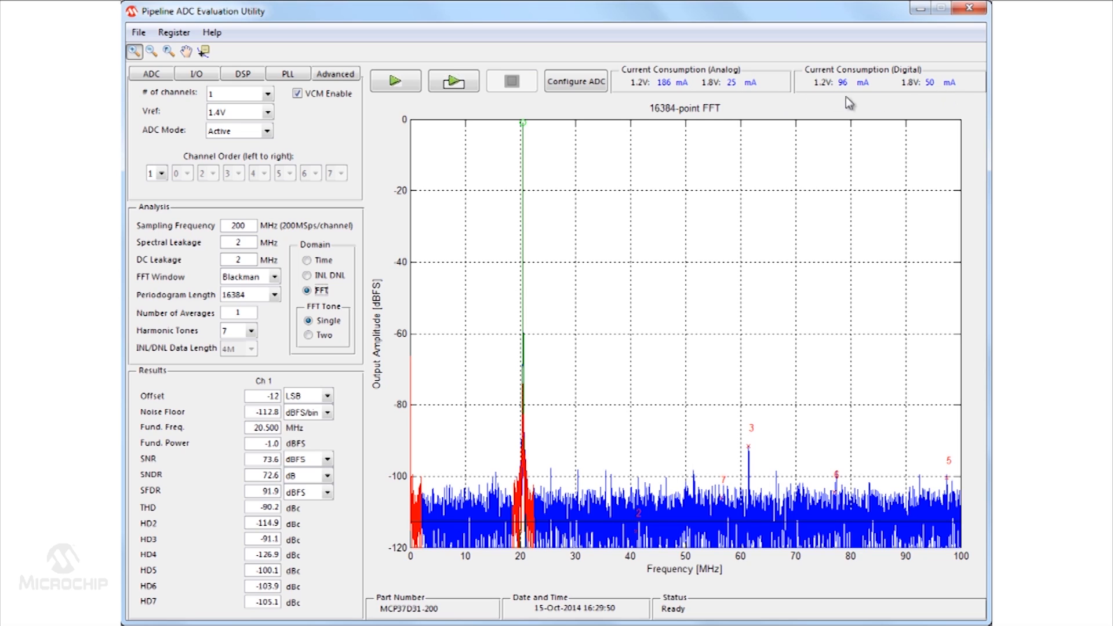
# Step: Show the digital output settings: LVDS even-first, two's complement, 16 bits
pyautogui.click(196, 74)
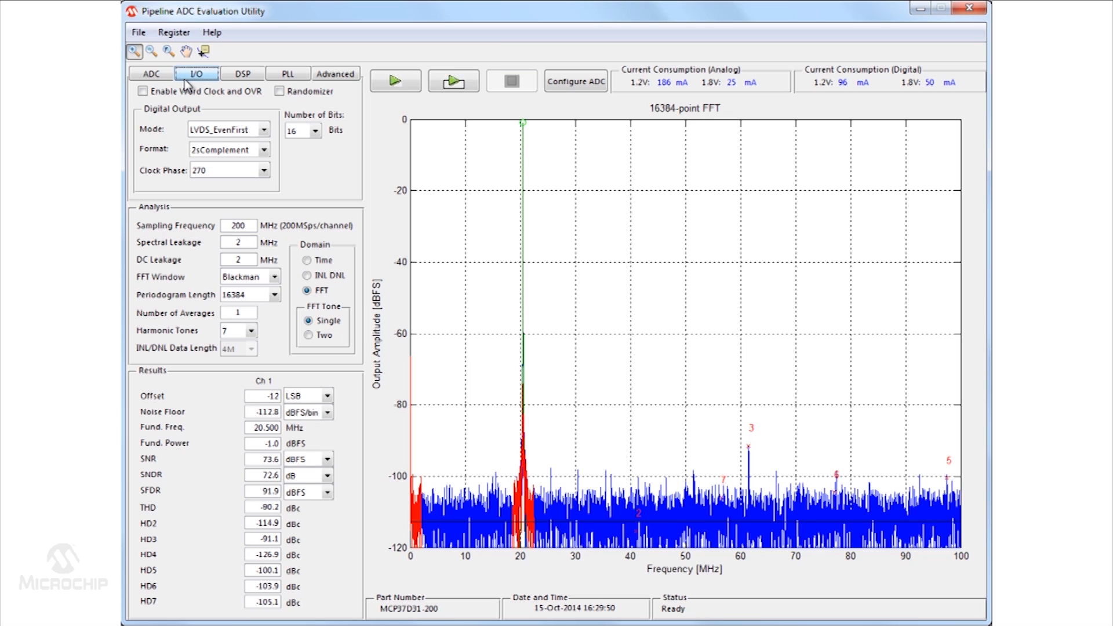
# Step: Show the DSP settings and keep the decimation factor at 1
pyautogui.click(242, 74)
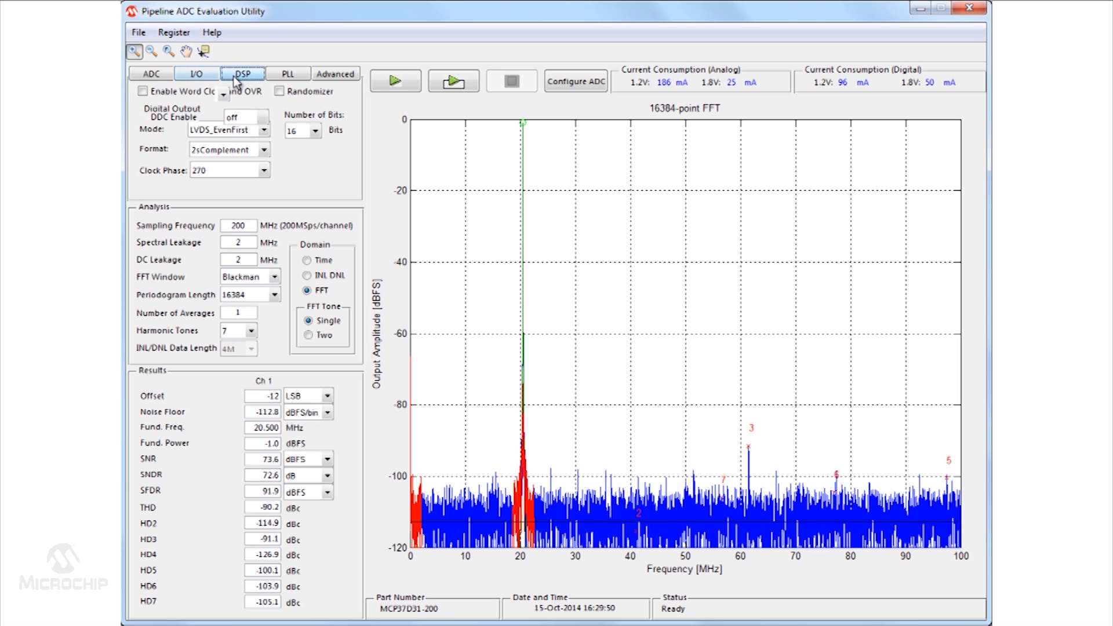
pyautogui.click(221, 97)
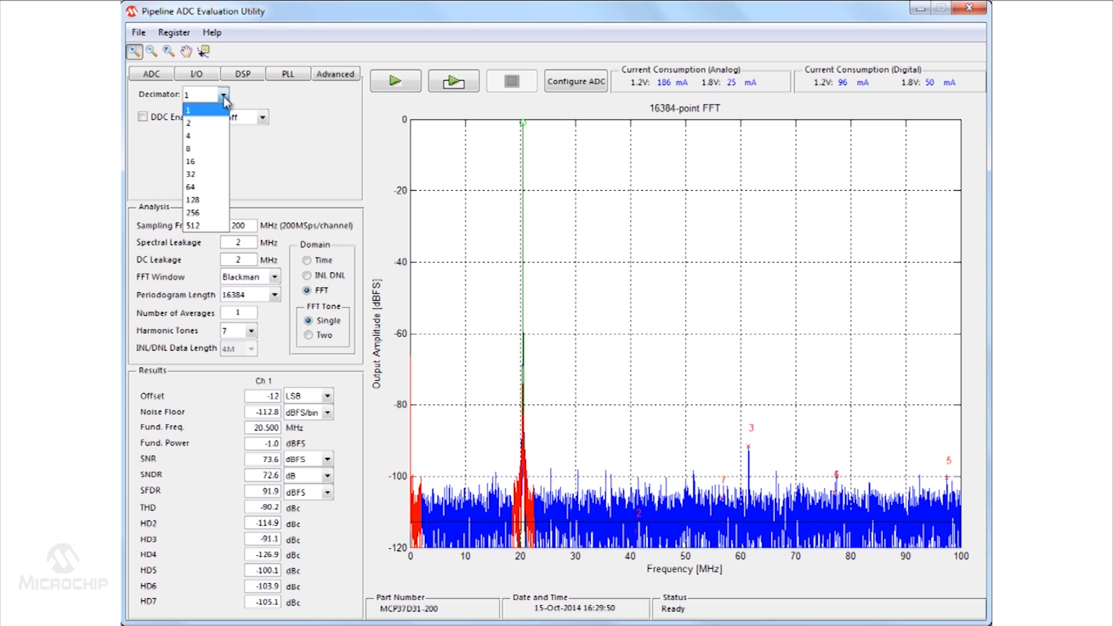
pyautogui.click(190, 110)
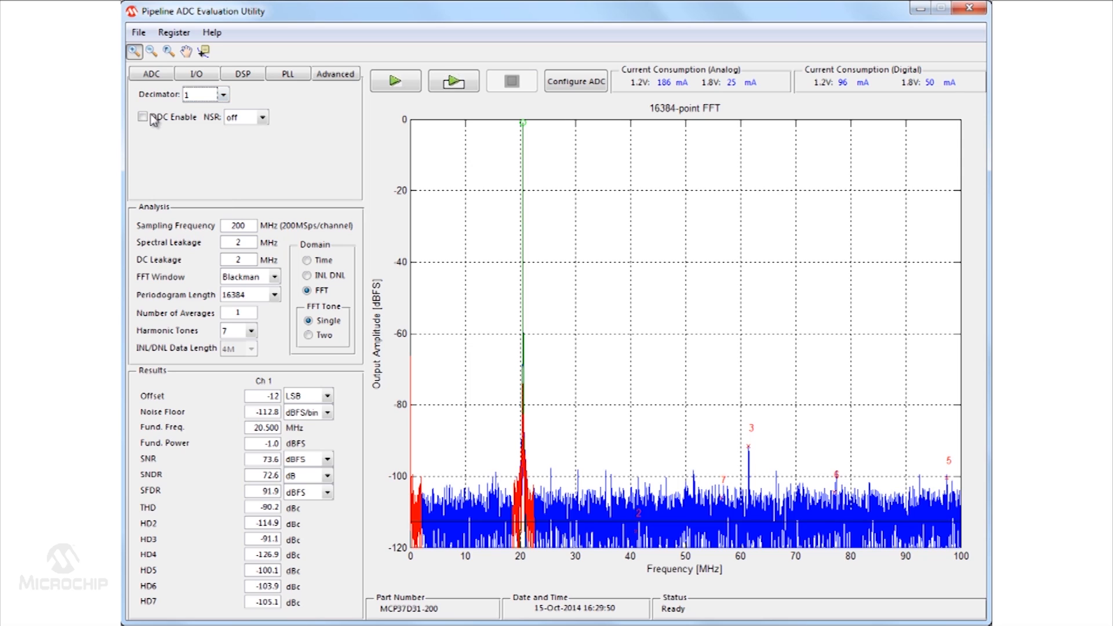
# Step: Enable DDC with a 30 MHz NCO frequency and IQ output mode
pyautogui.click(143, 116)
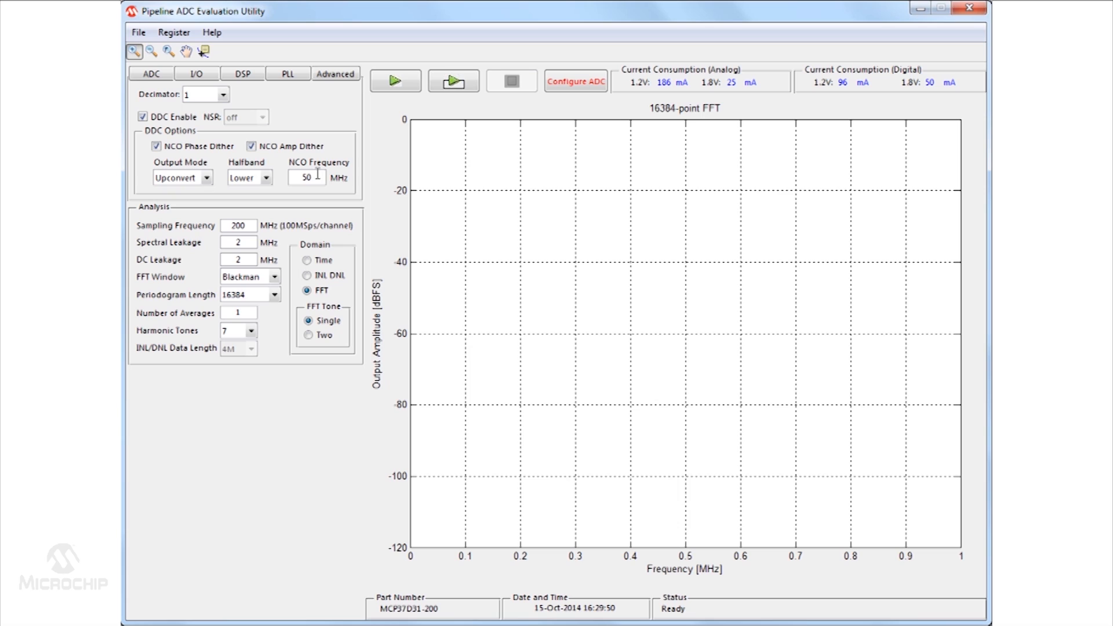
pyautogui.write('30')
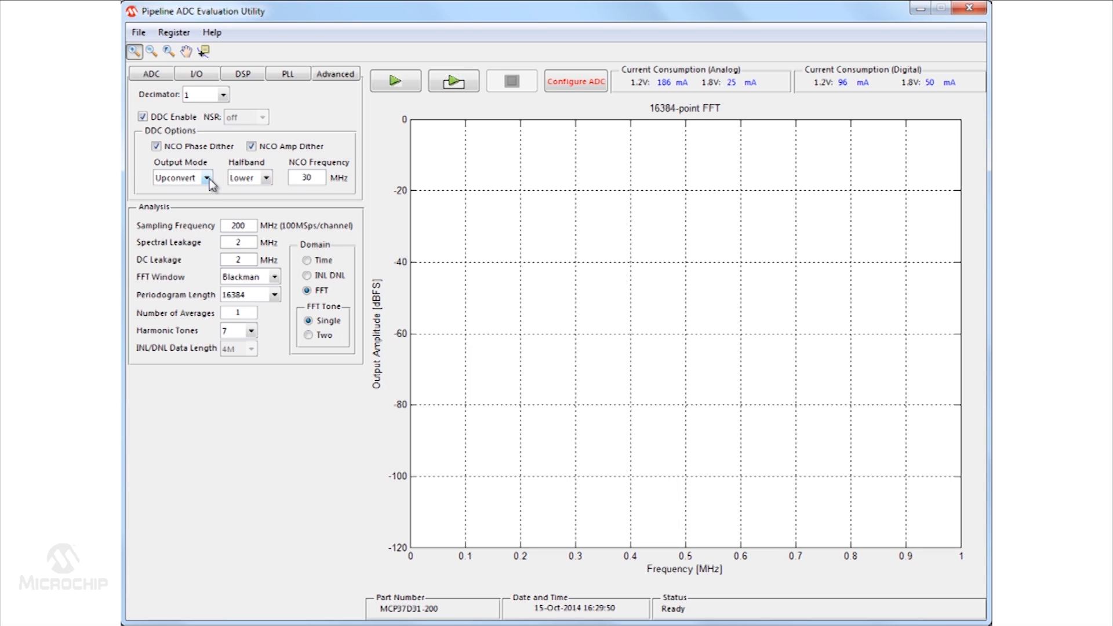
pyautogui.click(206, 178)
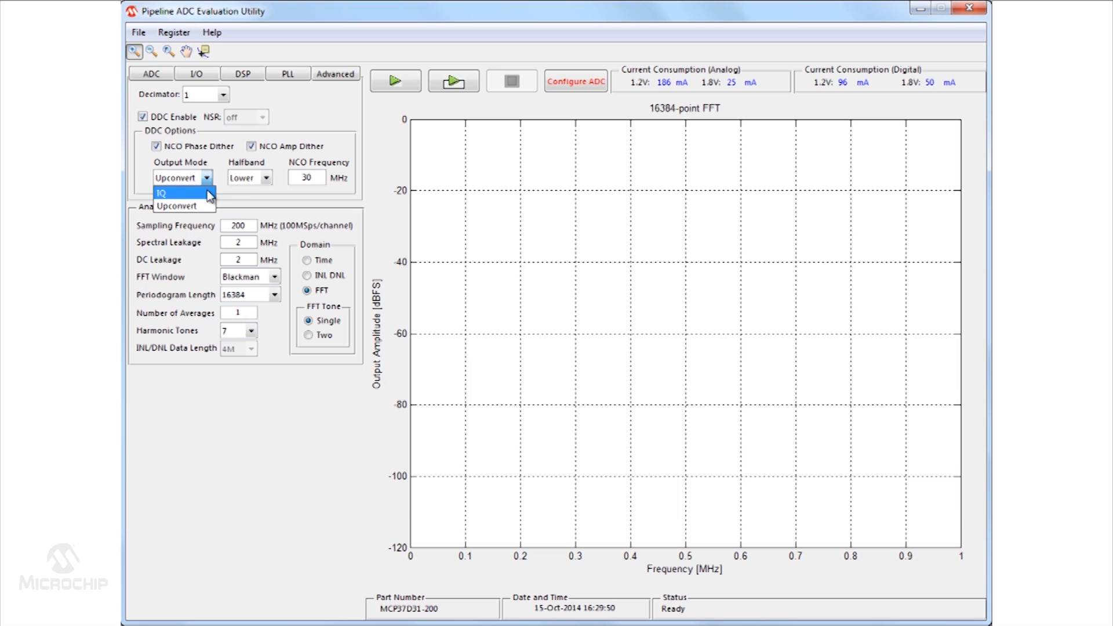
pyautogui.click(174, 193)
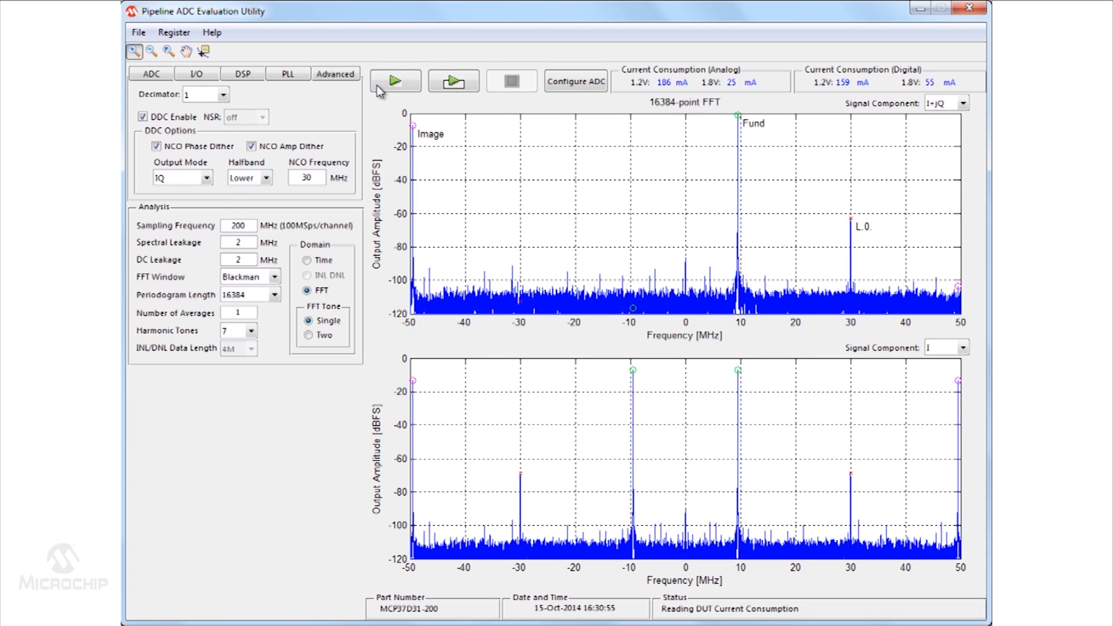